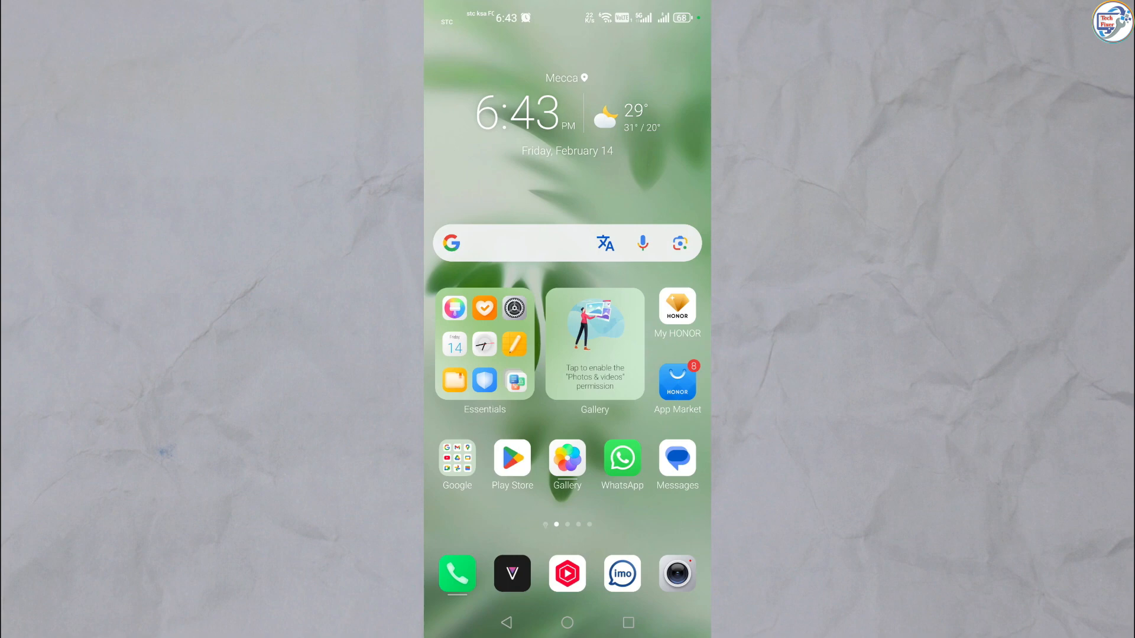
Swipe the home screen and launch Gallery to view All photos
scroll(left, 3)
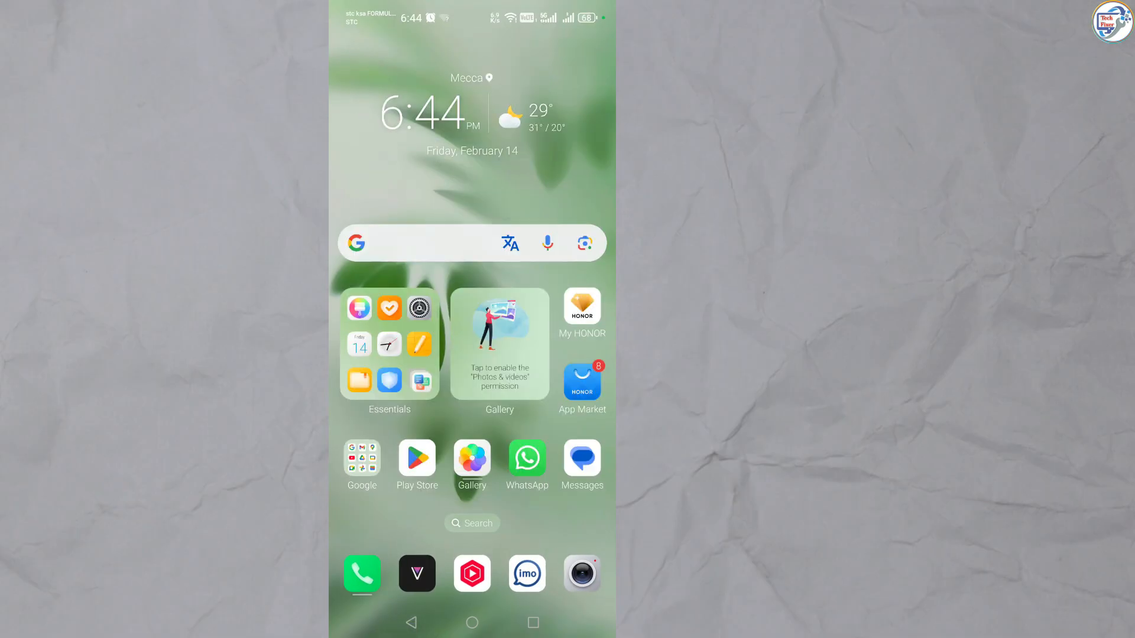
click(499, 345)
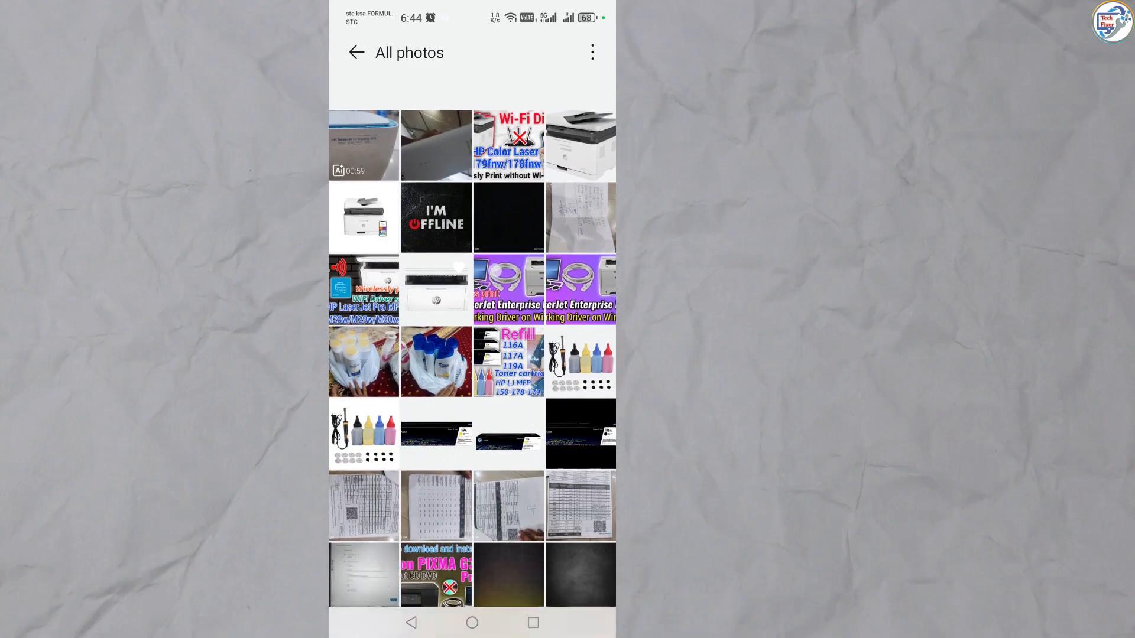
Open the HP Color Laser Wi-Fi Direct photo and bring up its share sheet
click(508, 144)
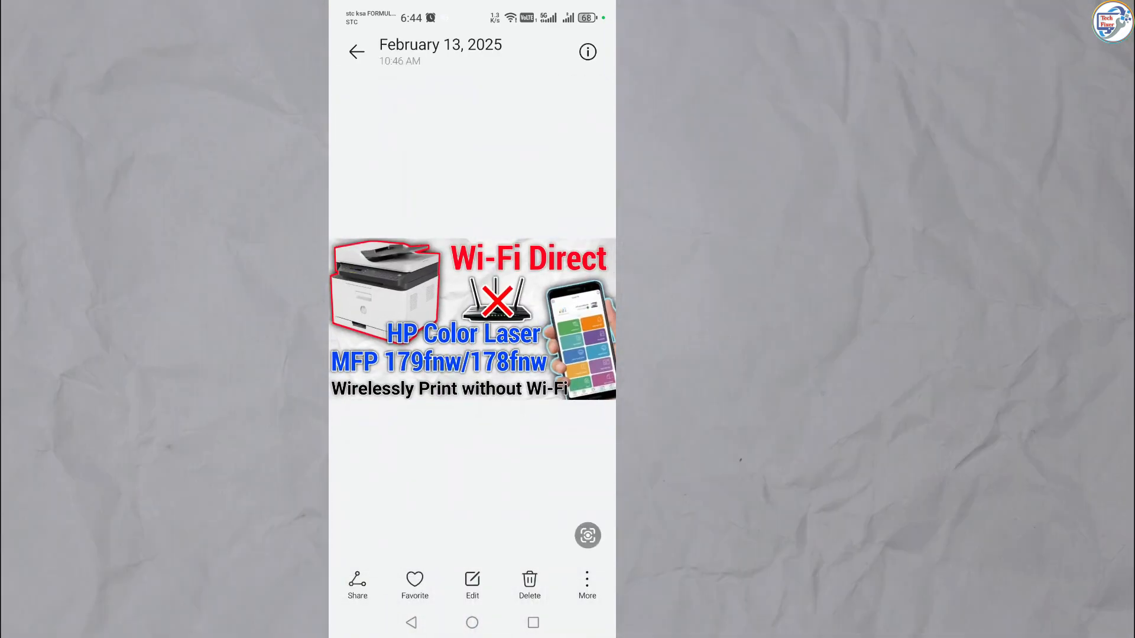
click(357, 584)
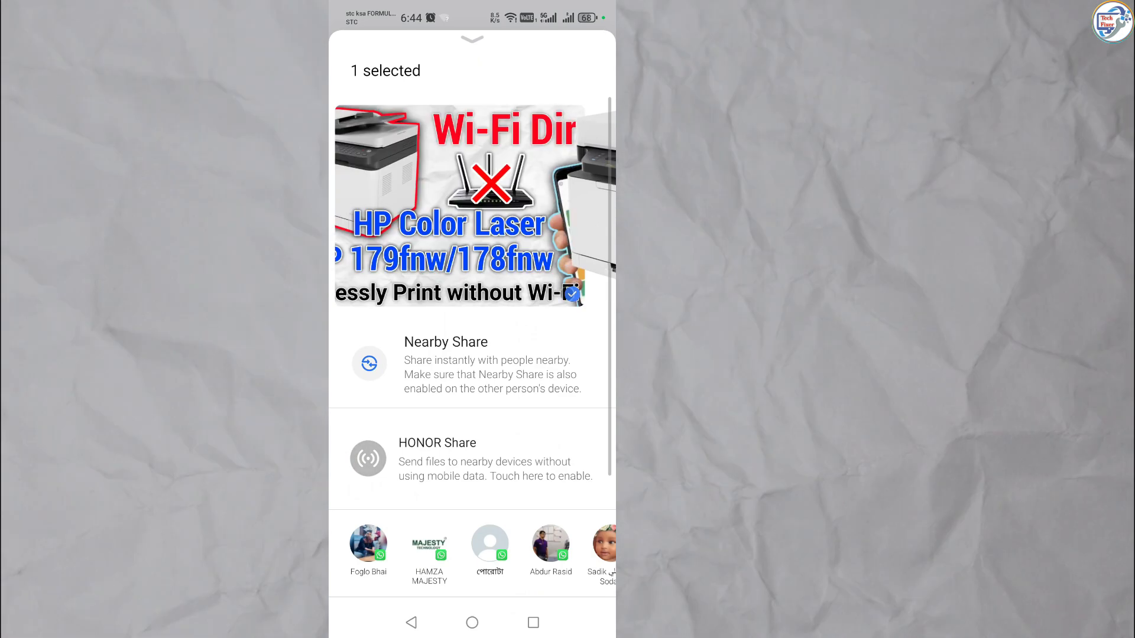